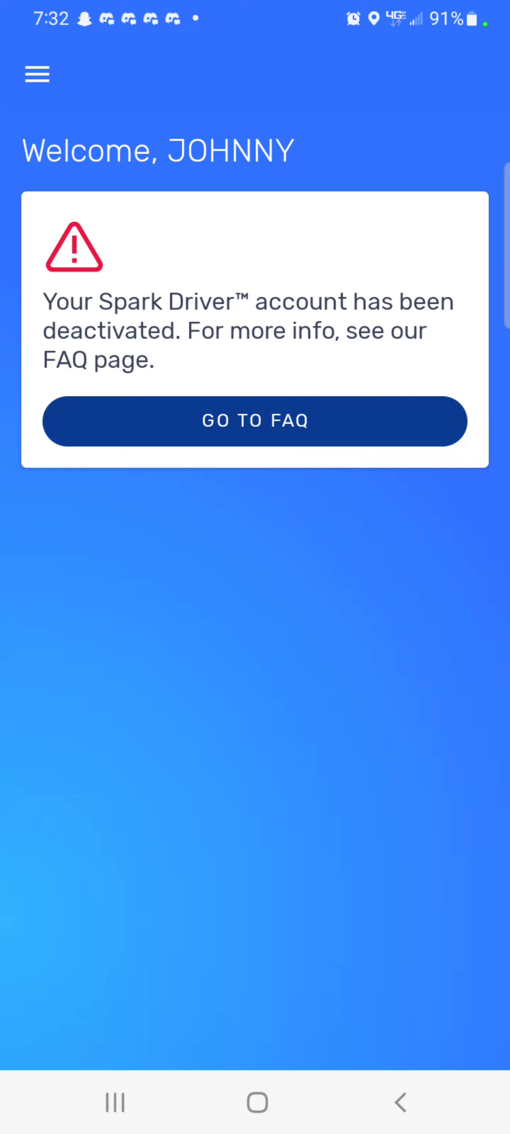
- Reveal the navigation drawer listing Trips, Earnings and My Metrics
{"action": "left_click", "coordinate": [36, 74]}
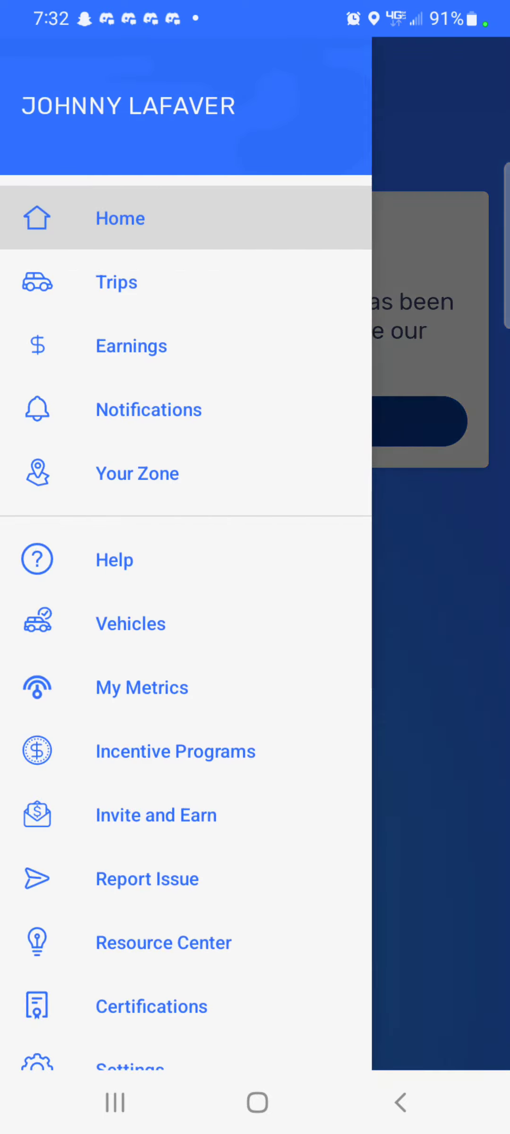
{"action": "left_click", "coordinate": [148, 410]}
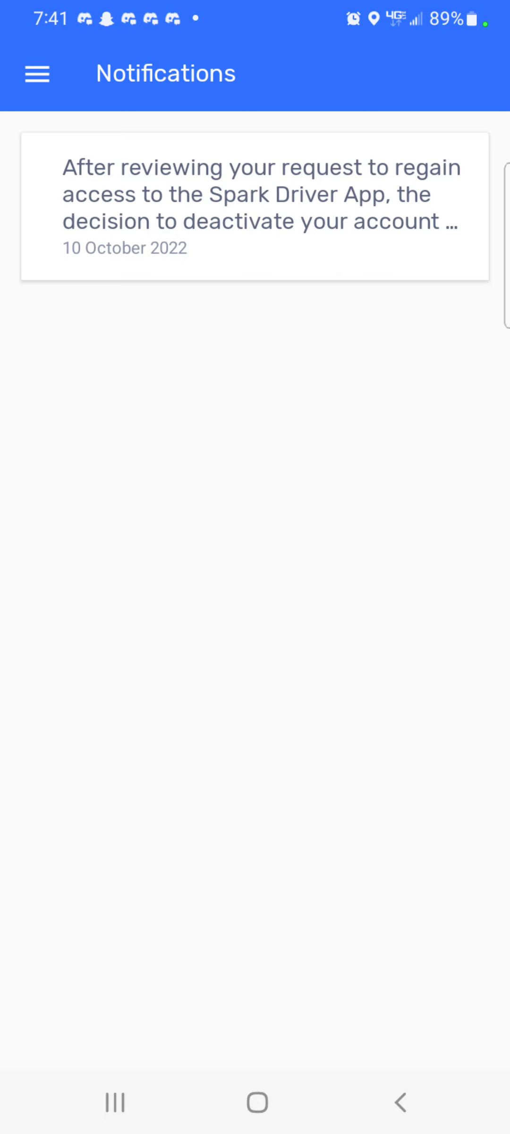
{"action": "left_click", "coordinate": [37, 73]}
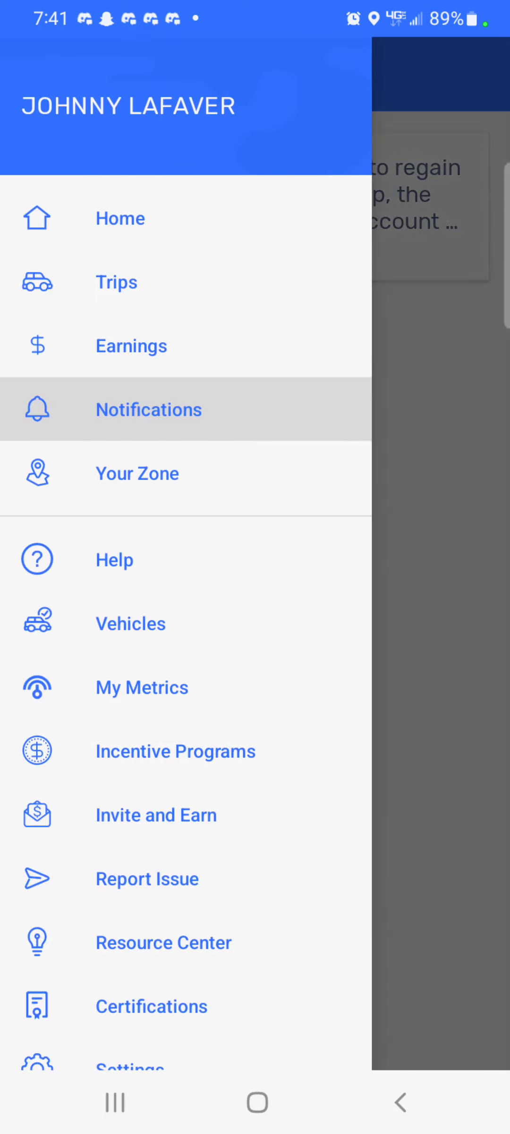
{"action": "left_click", "coordinate": [131, 346]}
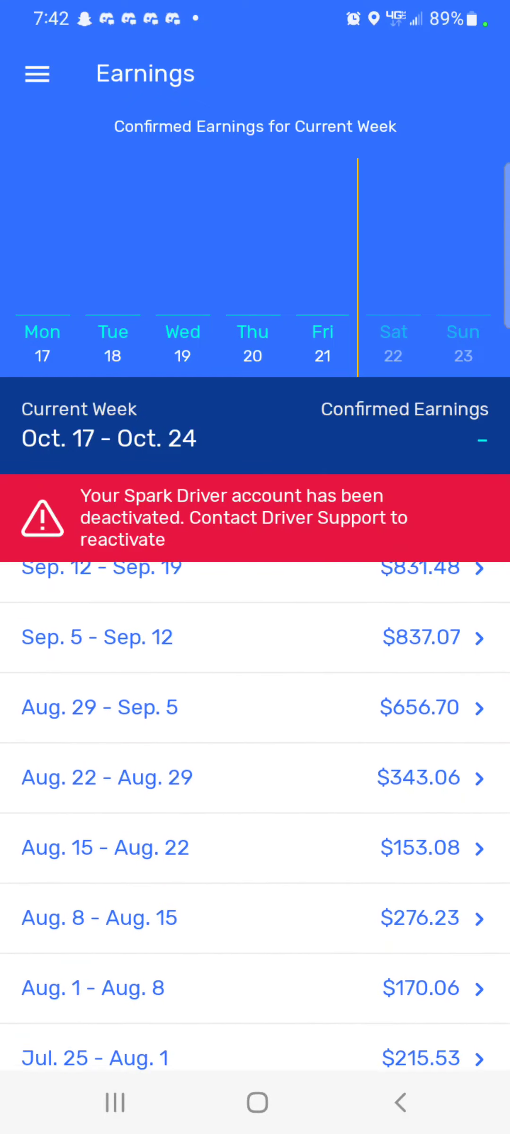
{"action": "scroll", "scroll_direction": "down", "scroll_amount": 3}
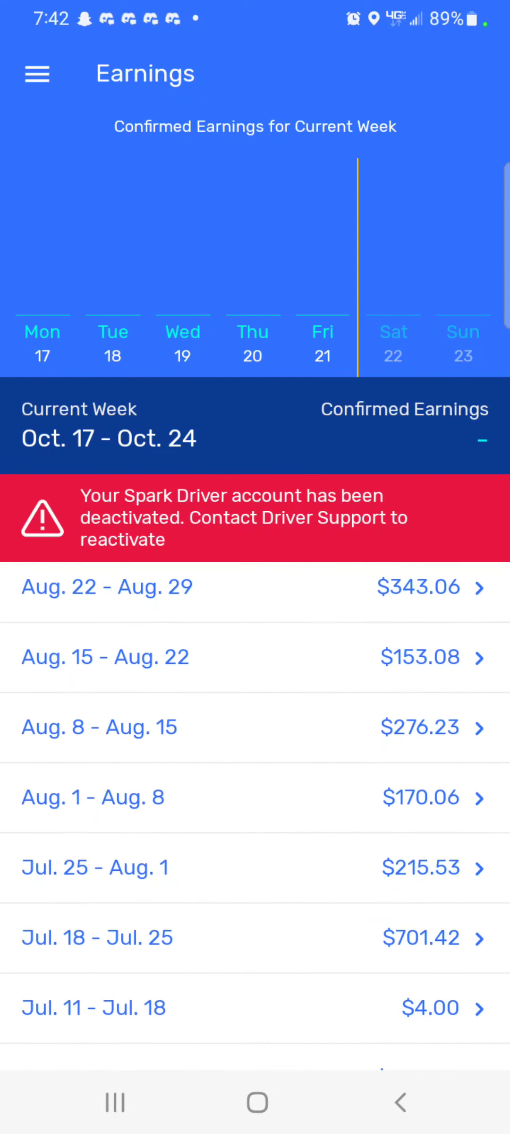
{"action": "scroll", "scroll_direction": "down", "scroll_amount": 3}
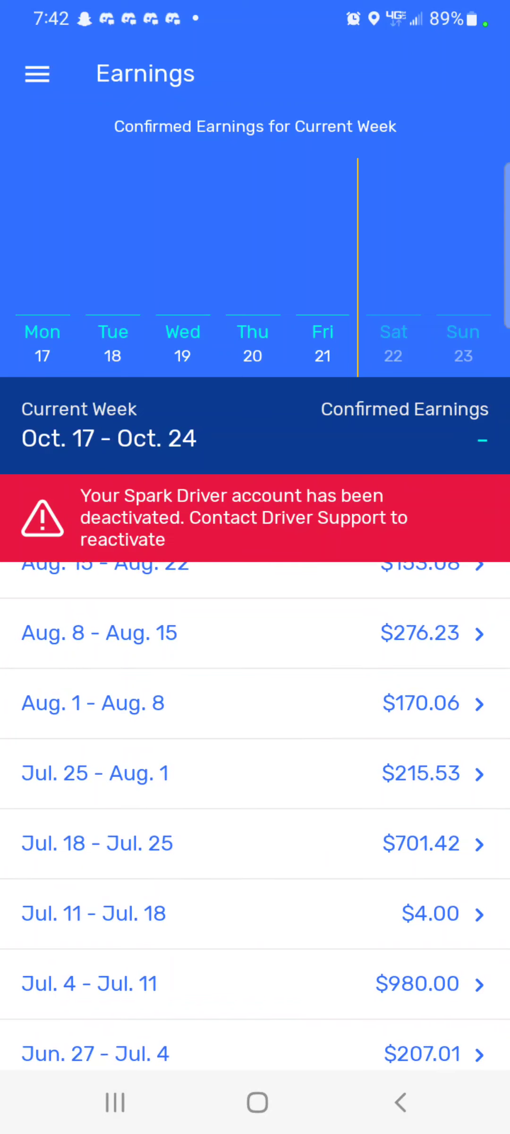
{"action": "scroll", "scroll_direction": "down", "scroll_amount": 3}
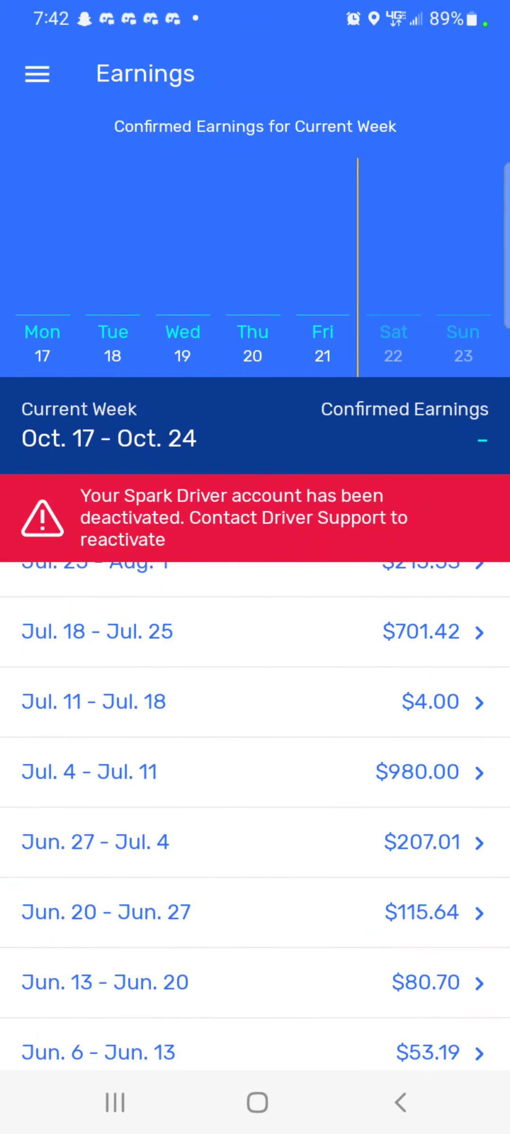
{"action": "scroll", "scroll_direction": "down", "scroll_amount": 3}
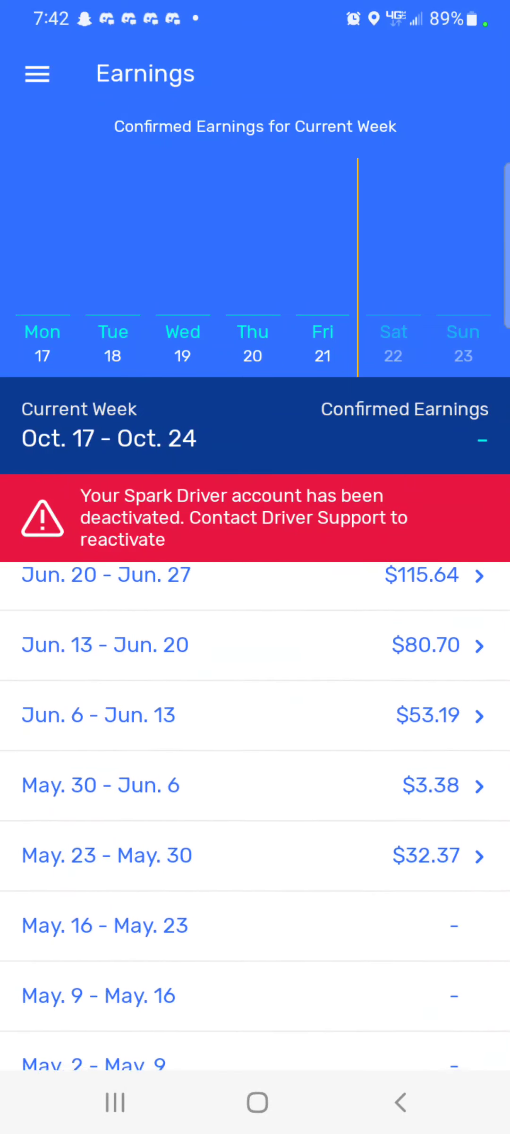
{"action": "scroll", "scroll_direction": "up", "scroll_amount": 3}
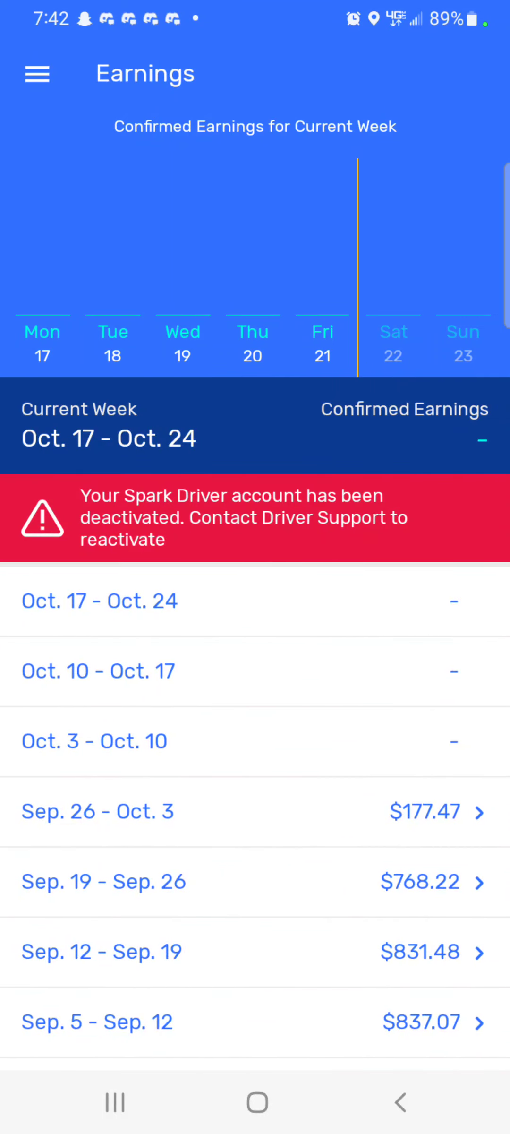
{"action": "scroll", "scroll_direction": "down", "scroll_amount": 3}
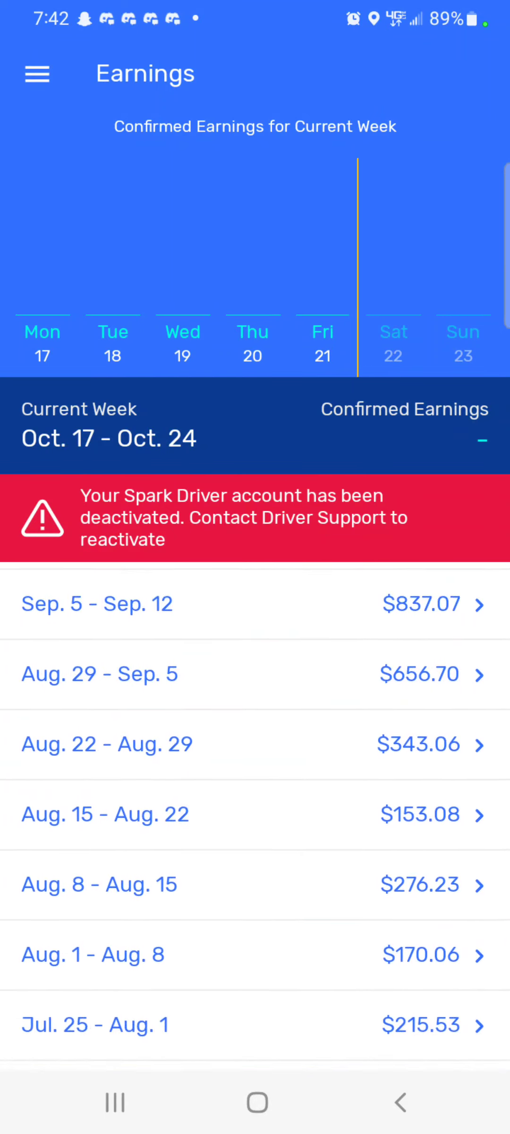
{"action": "scroll", "scroll_direction": "up", "scroll_amount": 3}
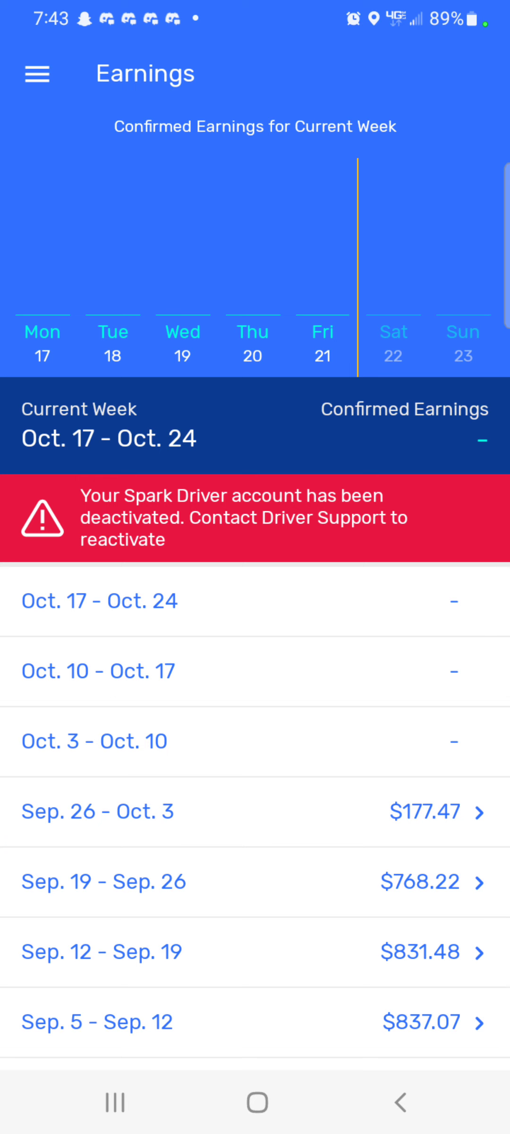
{"action": "left_click", "coordinate": [37, 73]}
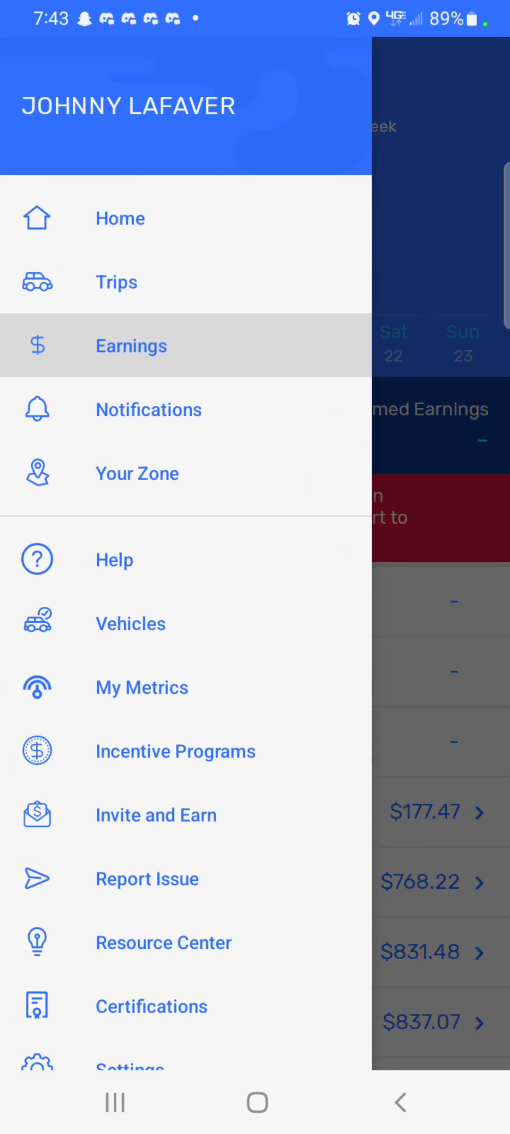
{"action": "left_click", "coordinate": [141, 686]}
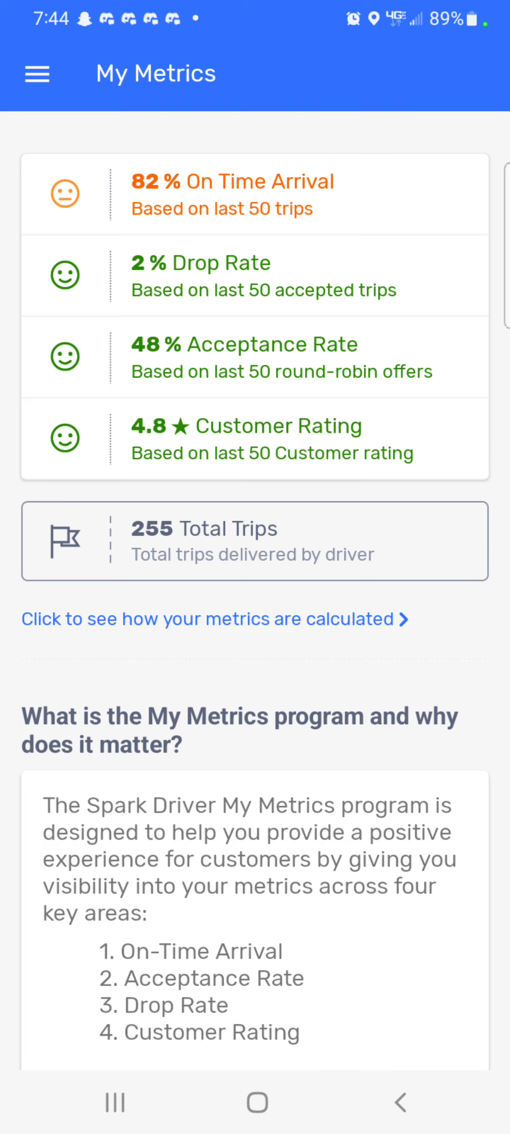
{"action": "scroll", "scroll_direction": "down", "scroll_amount": 3}
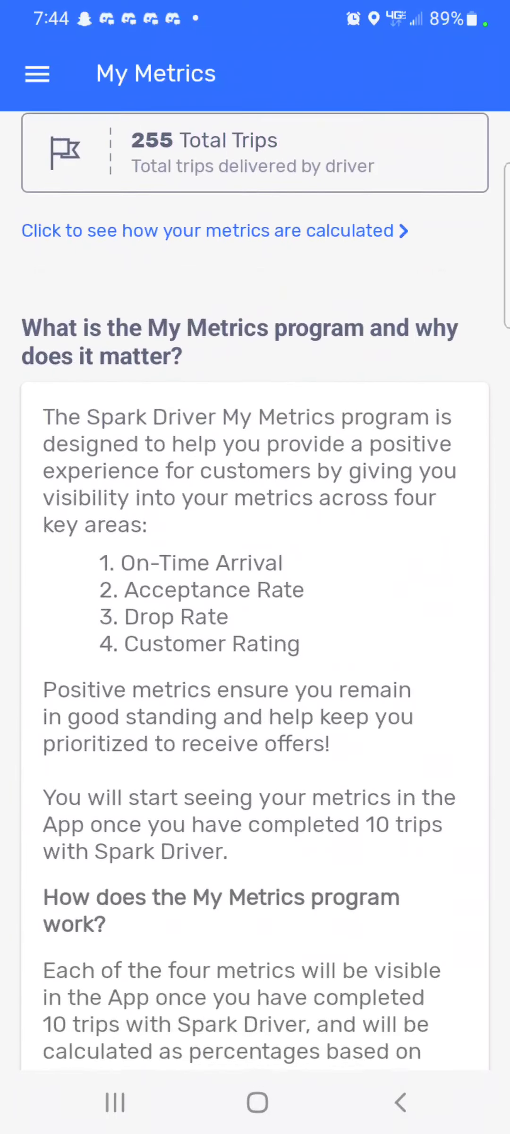
{"action": "scroll", "scroll_direction": "down", "scroll_amount": 3}
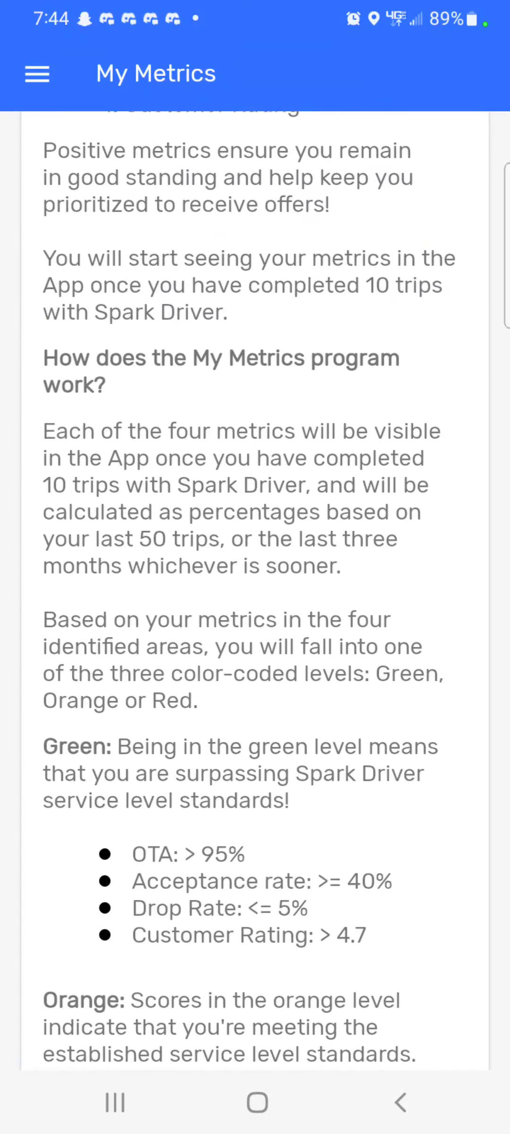
{"action": "scroll", "scroll_direction": "down", "scroll_amount": 3}
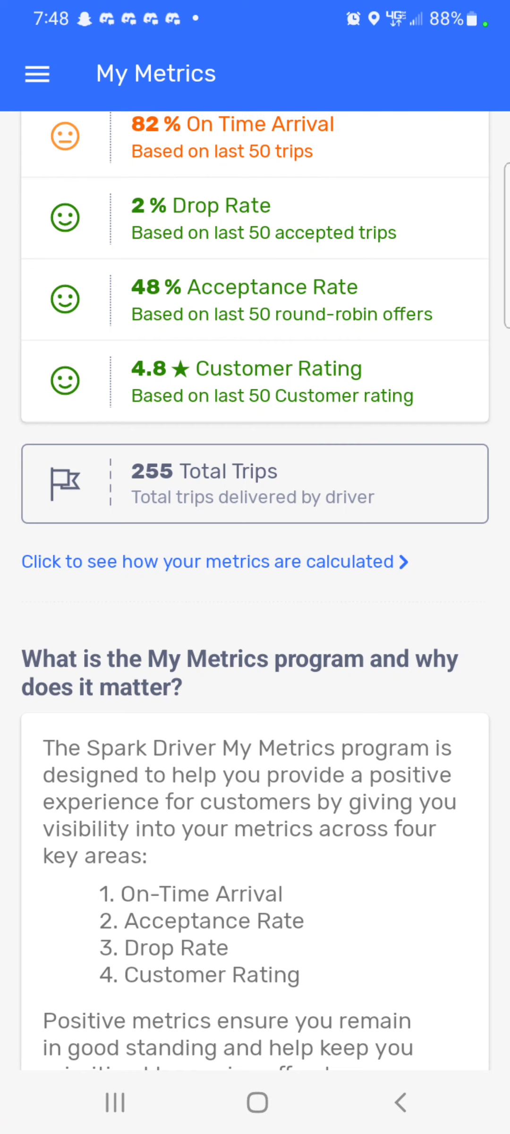
{"action": "scroll", "scroll_direction": "down", "scroll_amount": 3}
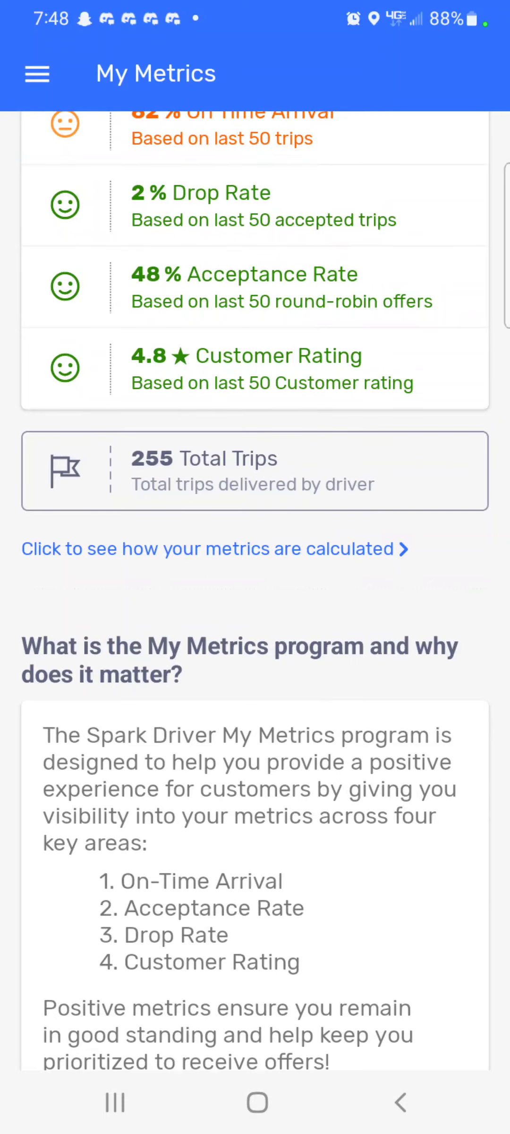
{"action": "scroll", "scroll_direction": "up", "scroll_amount": 3}
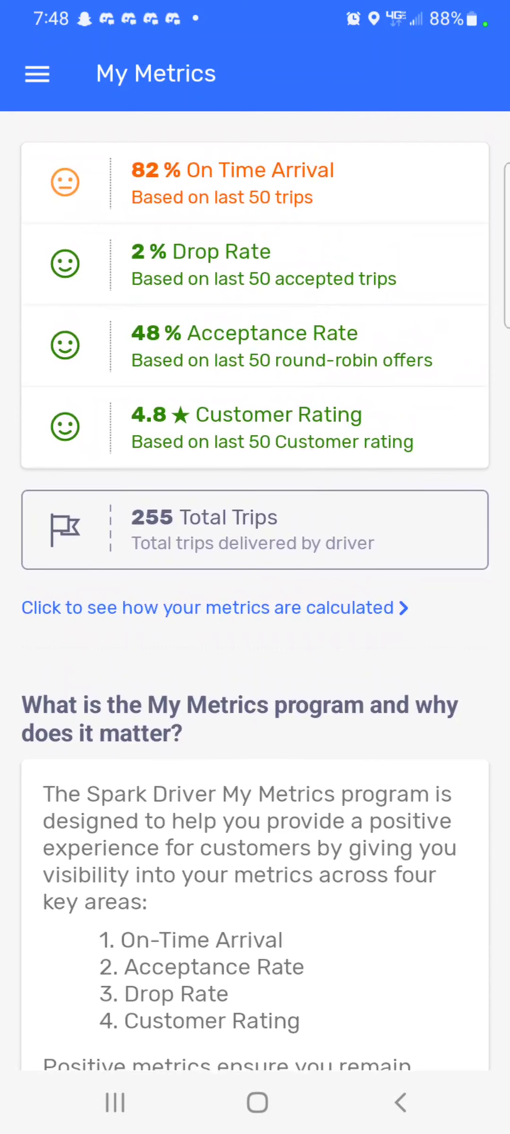